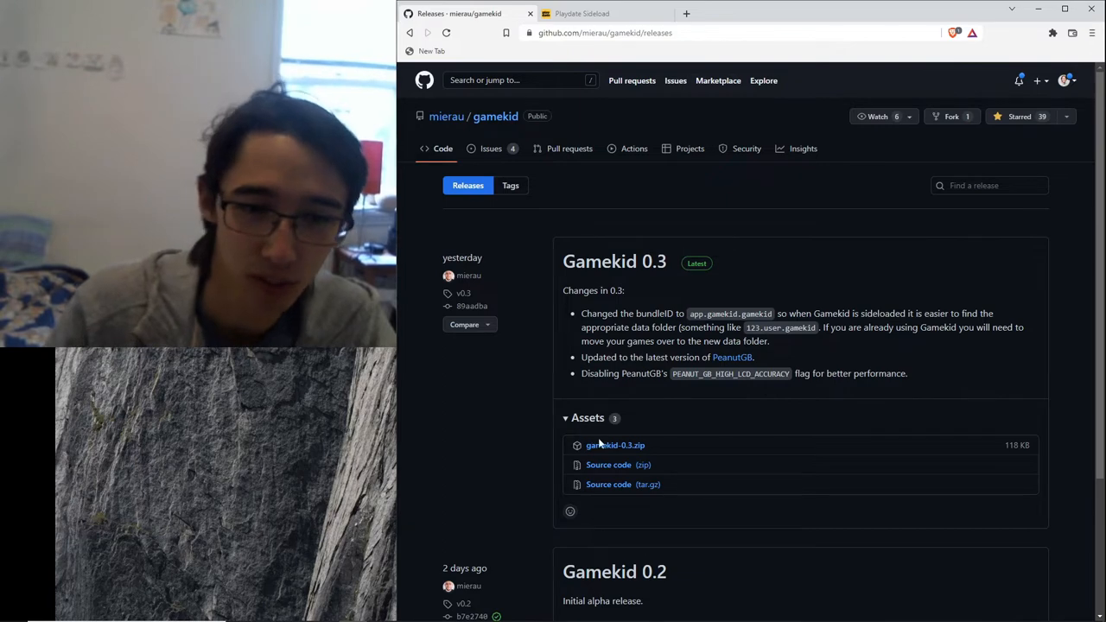
pyautogui.moveTo(615, 446)
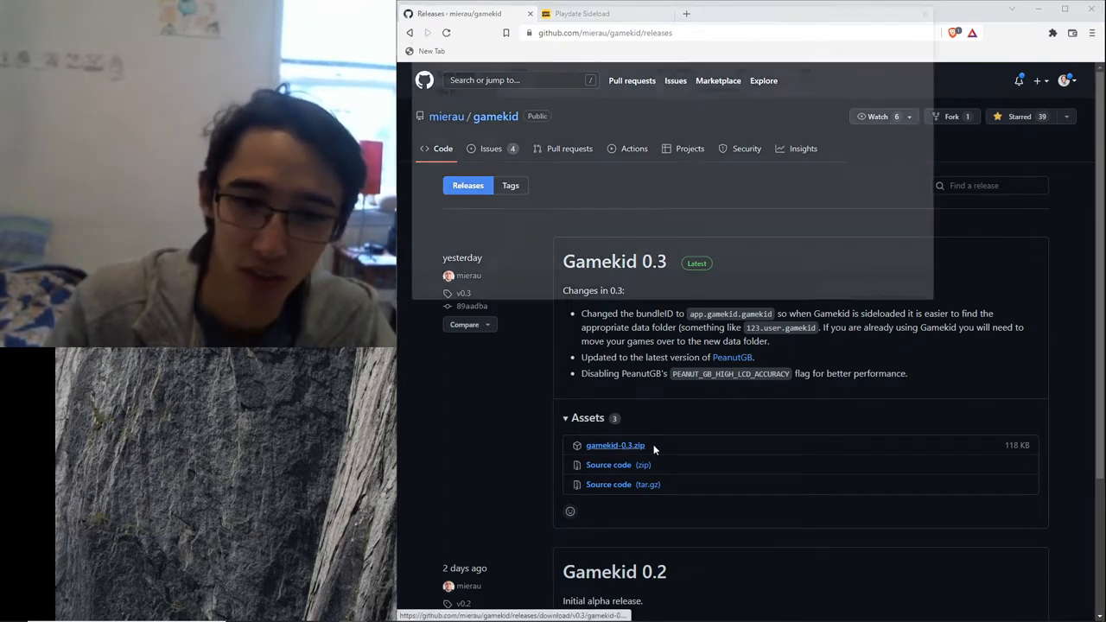
# - Download the gamekid-0.3.zip asset from the Gamekid 0.3 release
pyautogui.click(616, 445)
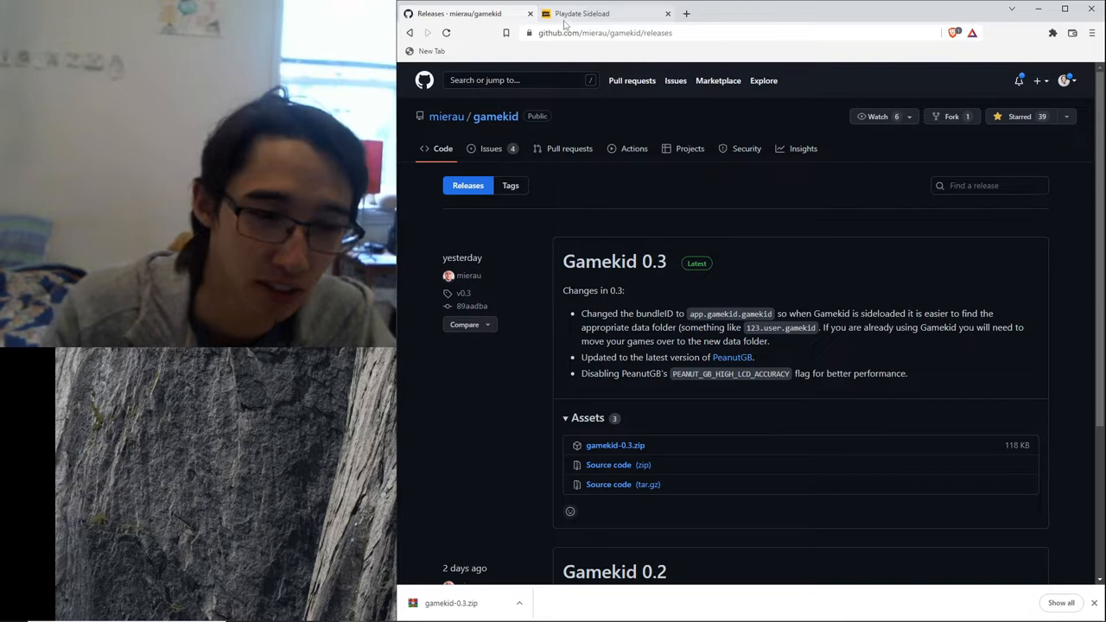
# - Switch to the Playdate Sideload page and review the sideloaded games list
pyautogui.click(583, 14)
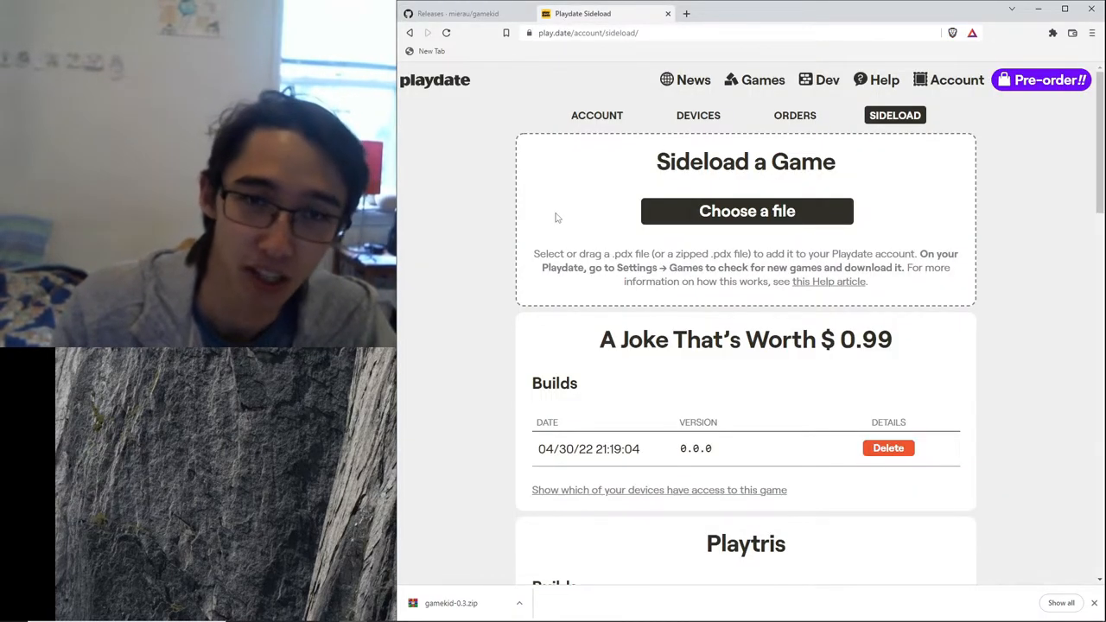
pyautogui.moveTo(615, 221)
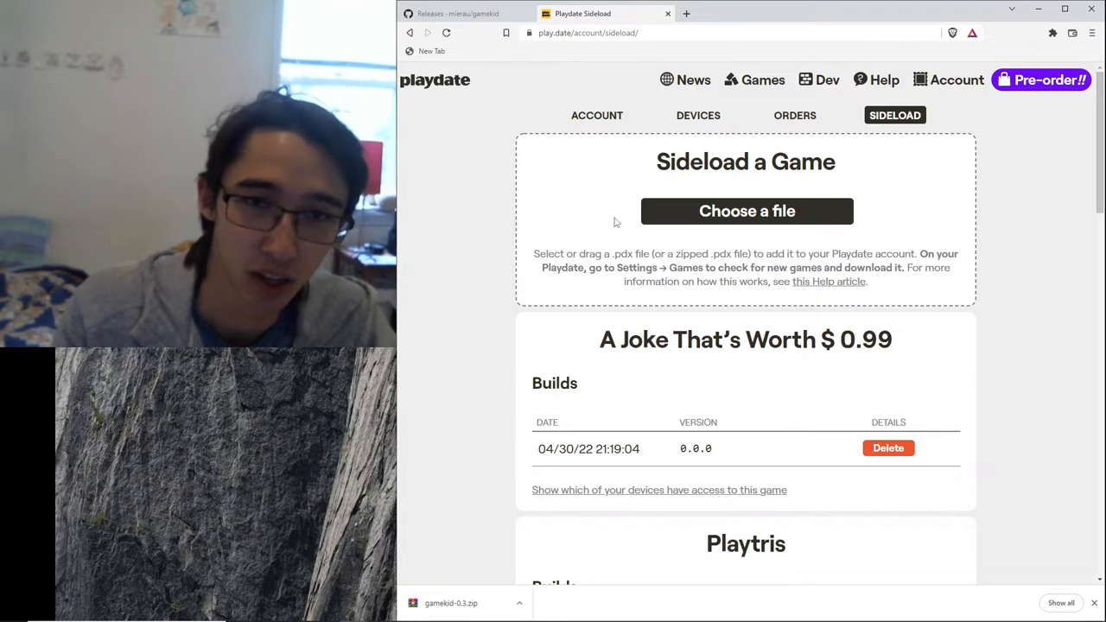
pyautogui.moveTo(608, 239)
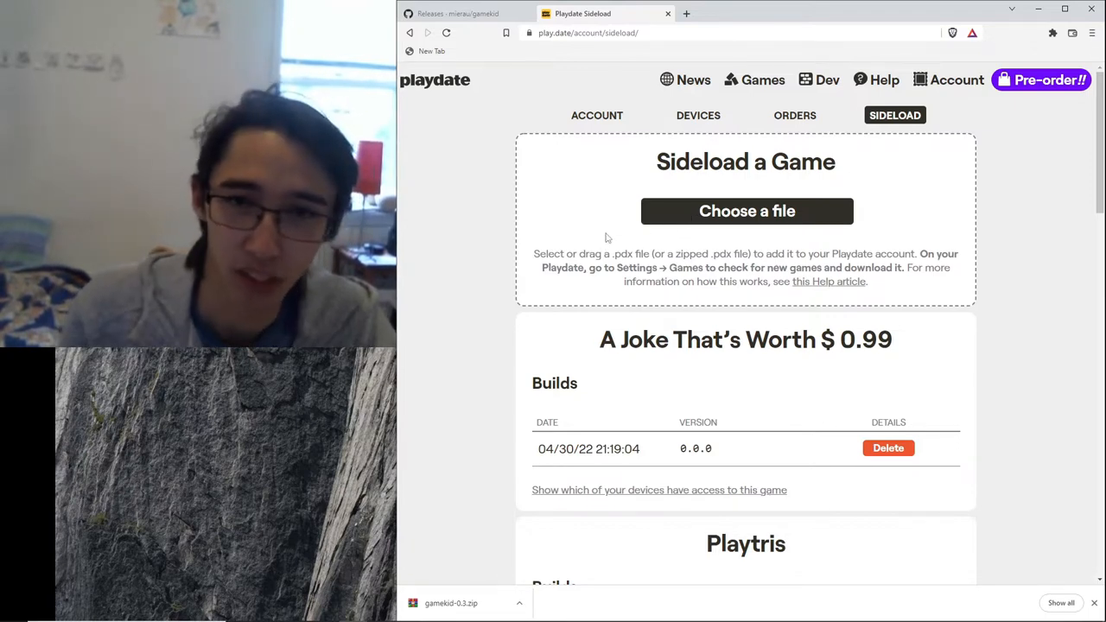
pyautogui.moveTo(508, 394)
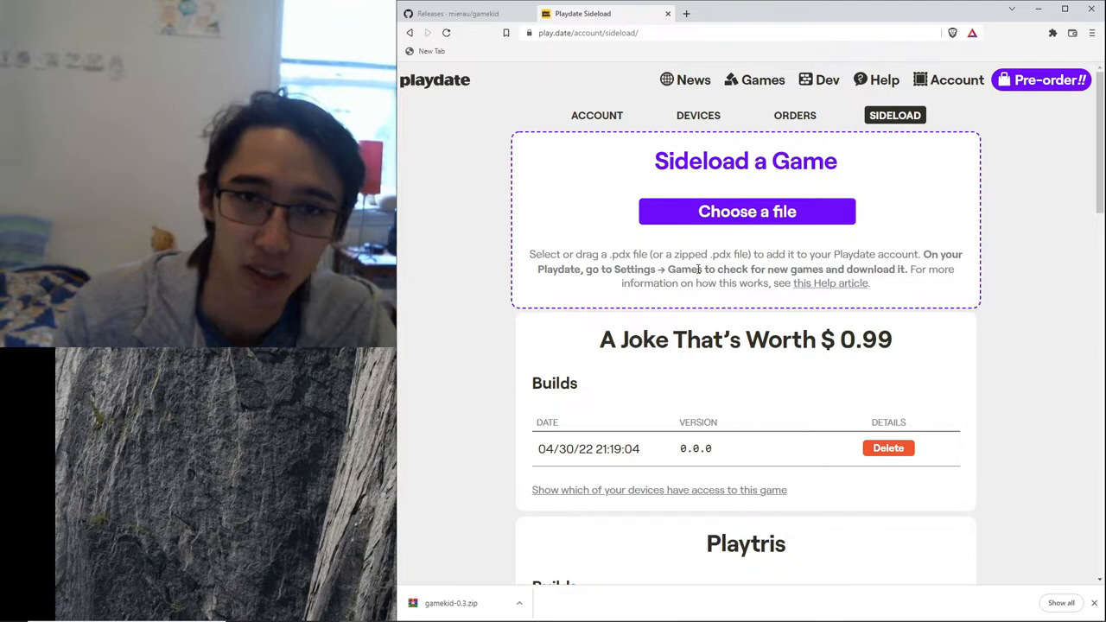
pyautogui.scroll(-3)
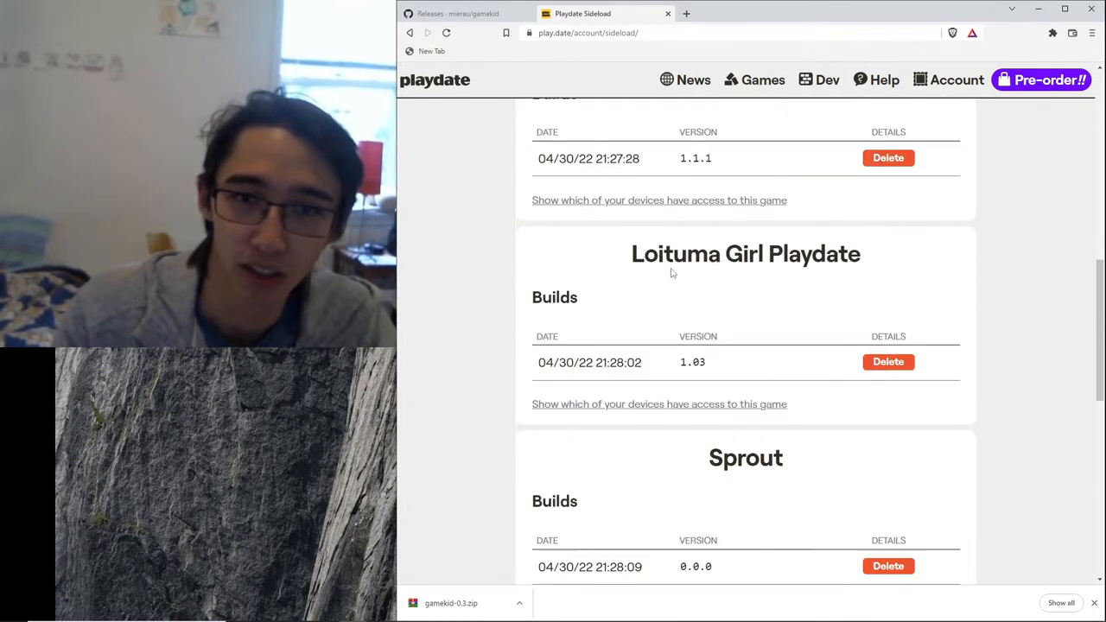
pyautogui.scroll(-3)
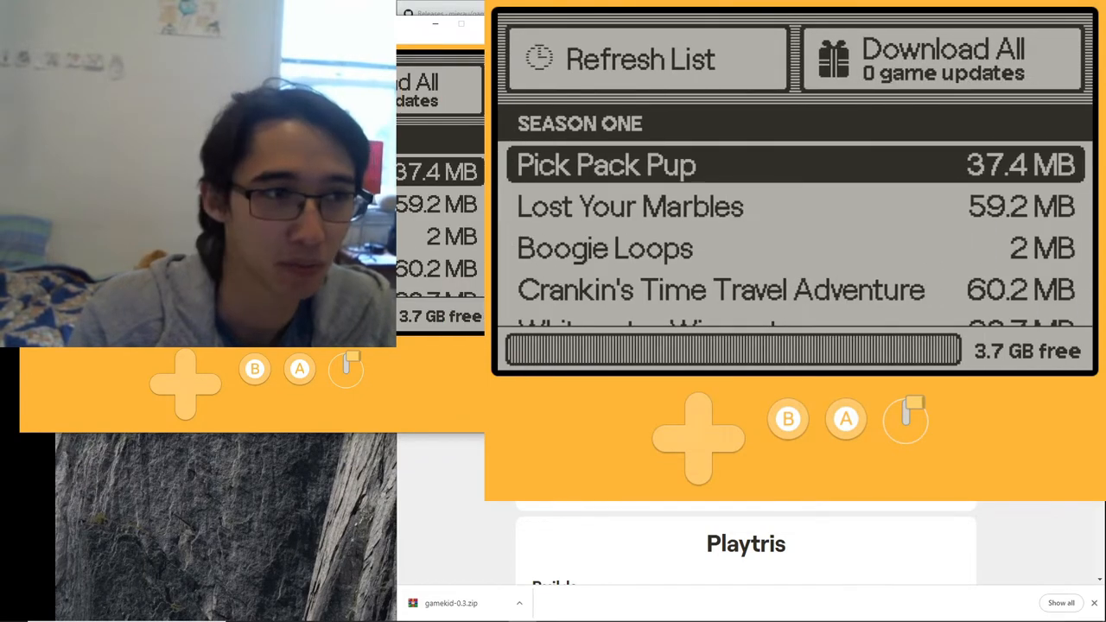
# - Refresh My Games, select Gamekid and start installing it on the Playdate
pyautogui.click(640, 58)
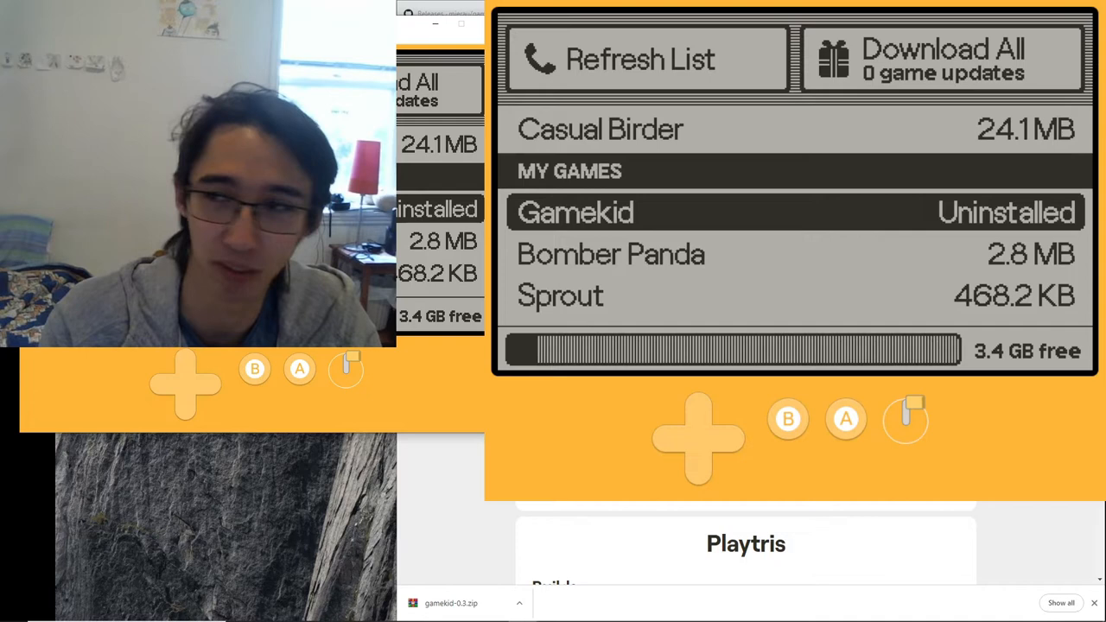
pyautogui.click(574, 211)
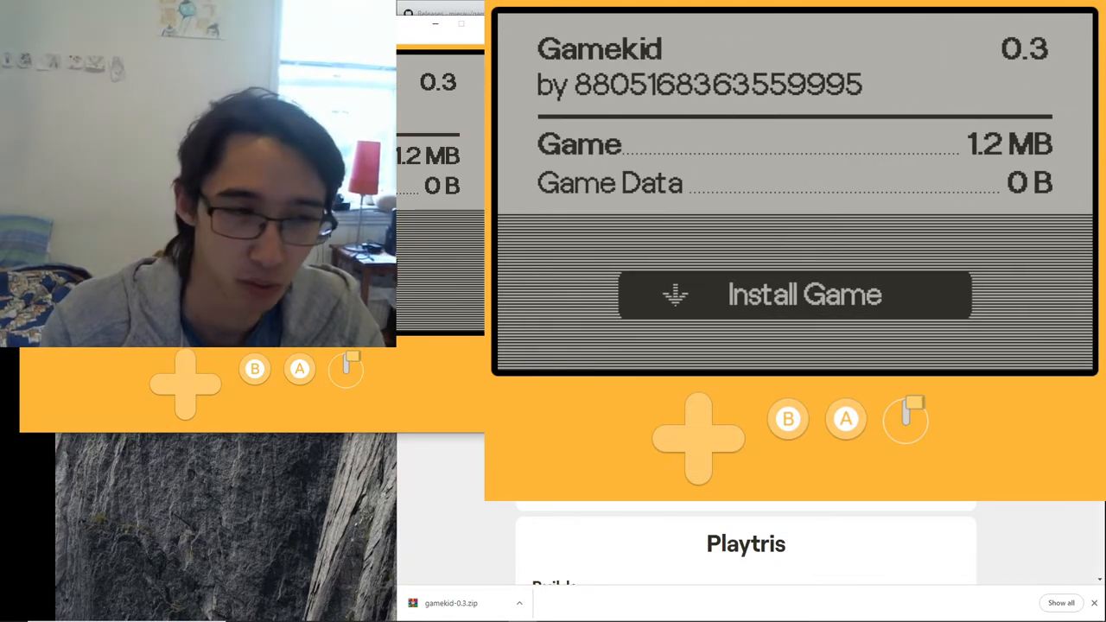
pyautogui.click(794, 294)
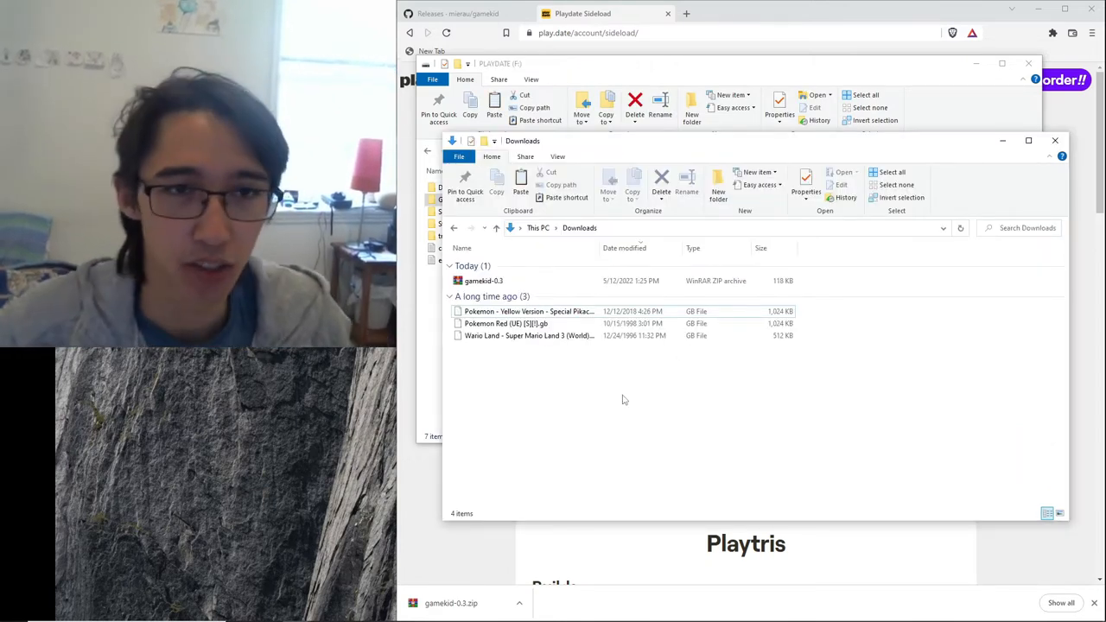
# - Select the three Game Boy ROM files in Downloads, Pokemon Yellow through the last
pyautogui.click(528, 311)
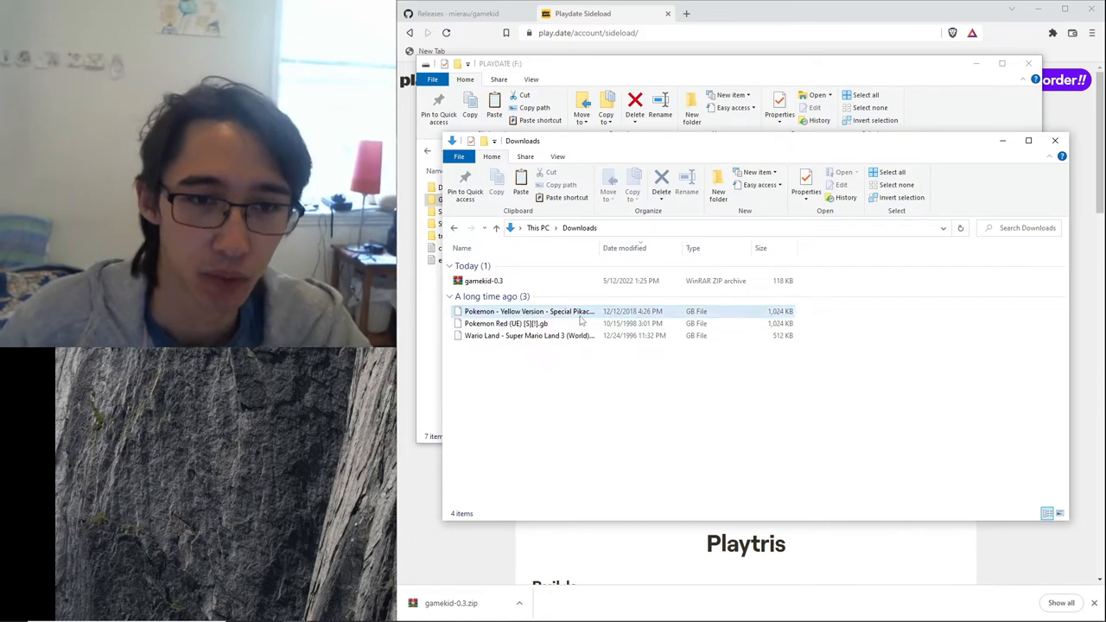
pyautogui.click(506, 323)
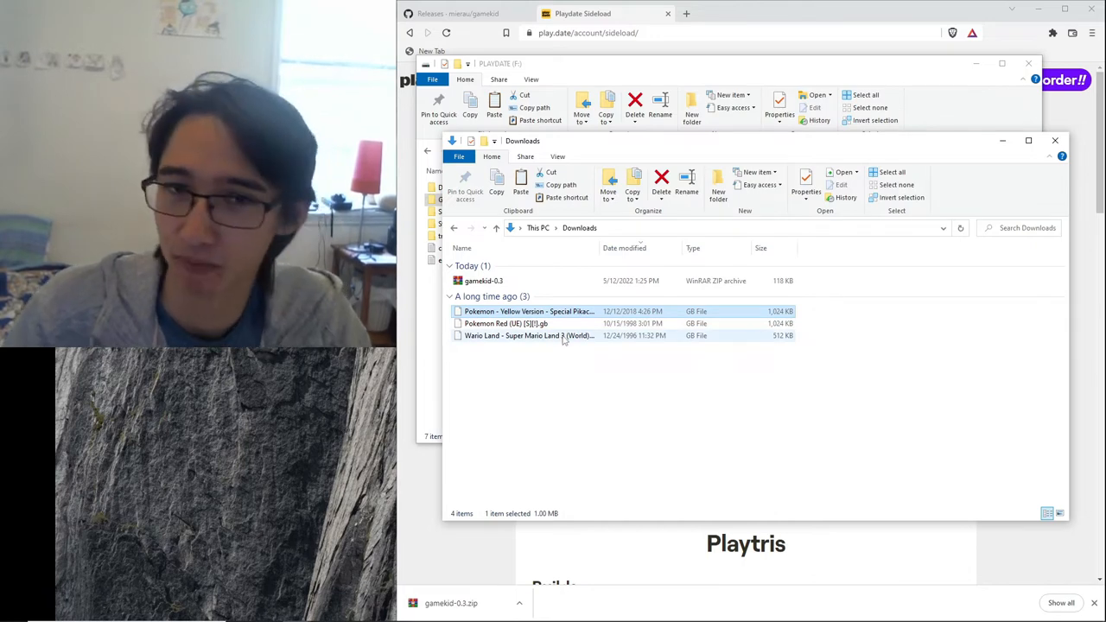
pyautogui.click(529, 335)
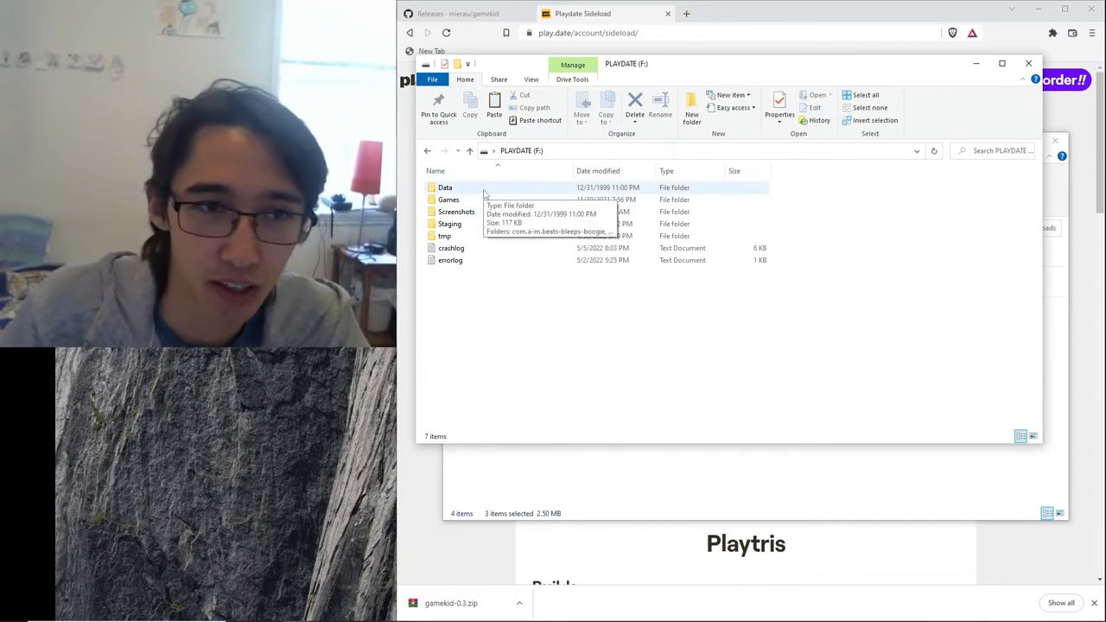
# - Navigate to PLAYDATE (F:) > Data > user.4572.gamekid > games on the Playdate disk
pyautogui.doubleClick(446, 187)
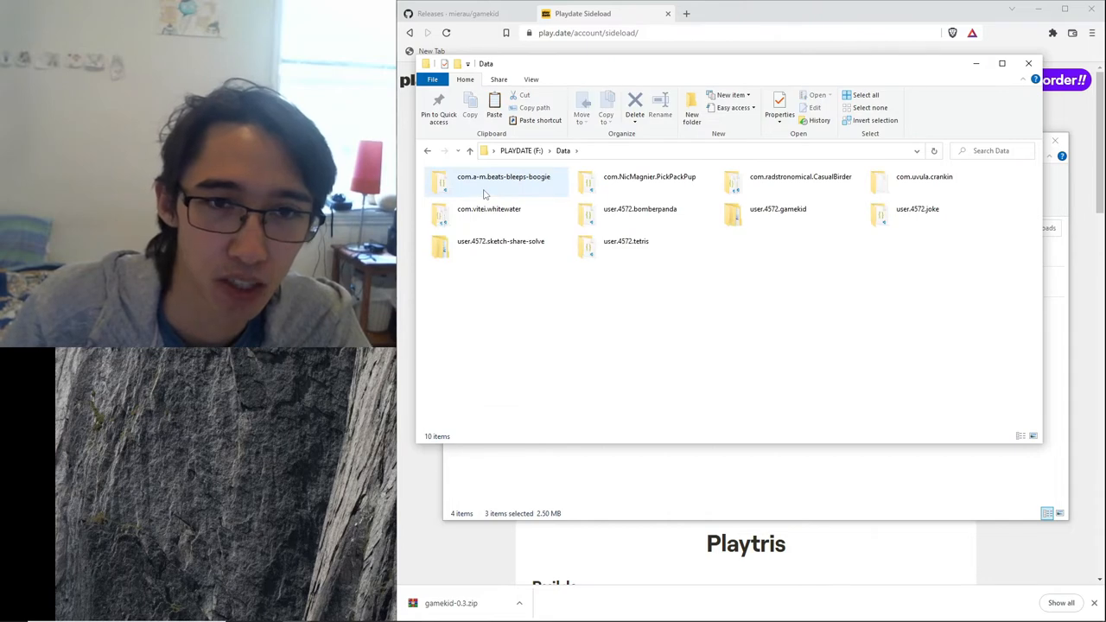
pyautogui.moveTo(626, 246)
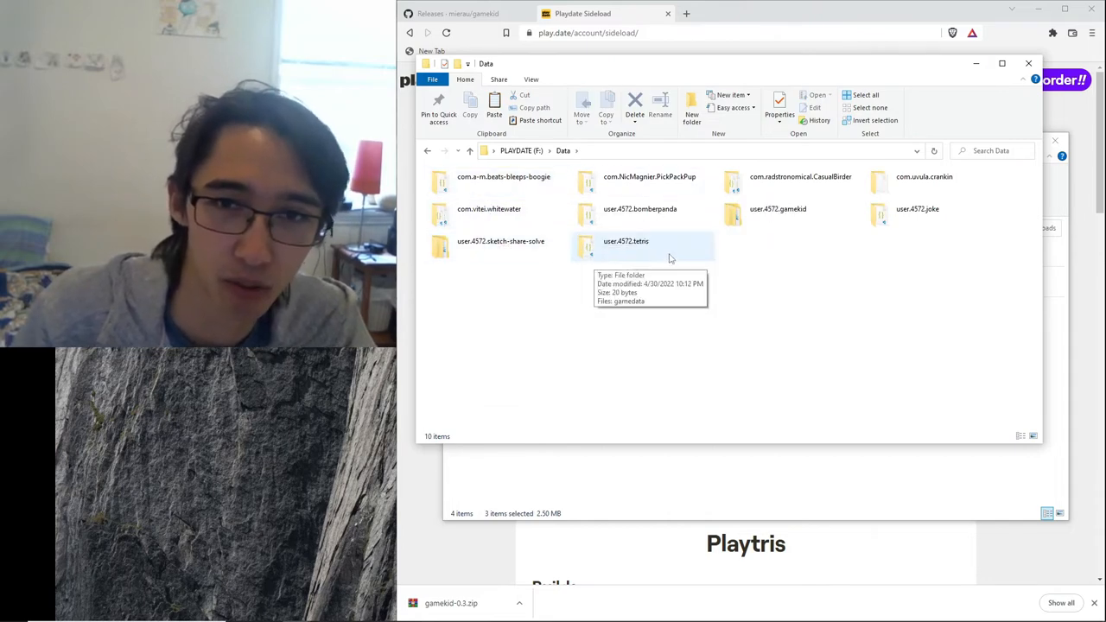
pyautogui.moveTo(761, 216)
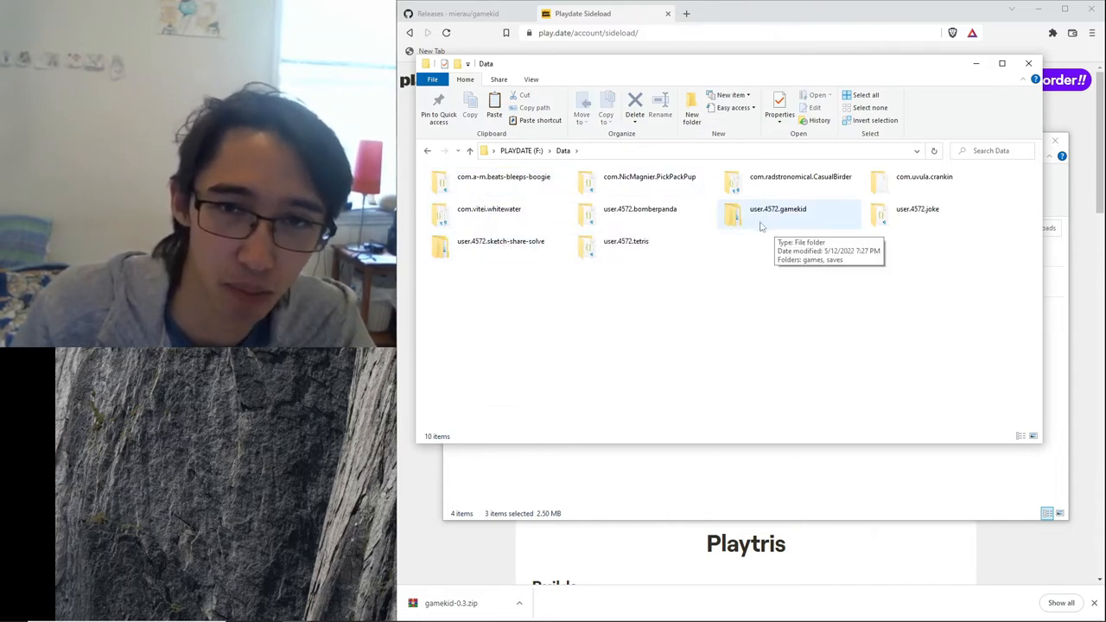
pyautogui.moveTo(771, 223)
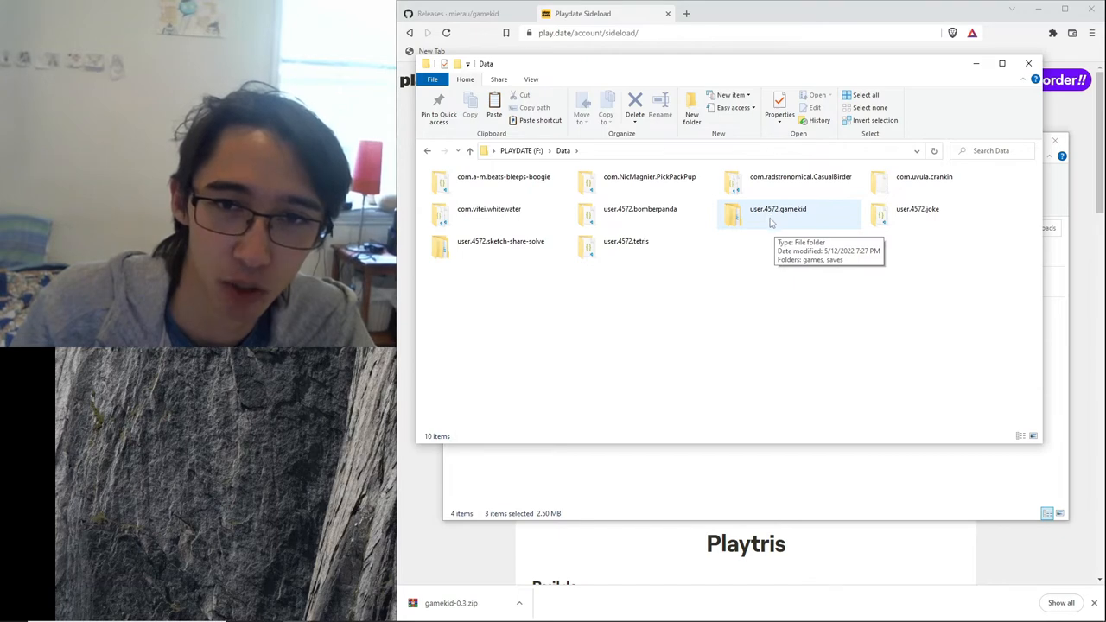
pyautogui.doubleClick(777, 207)
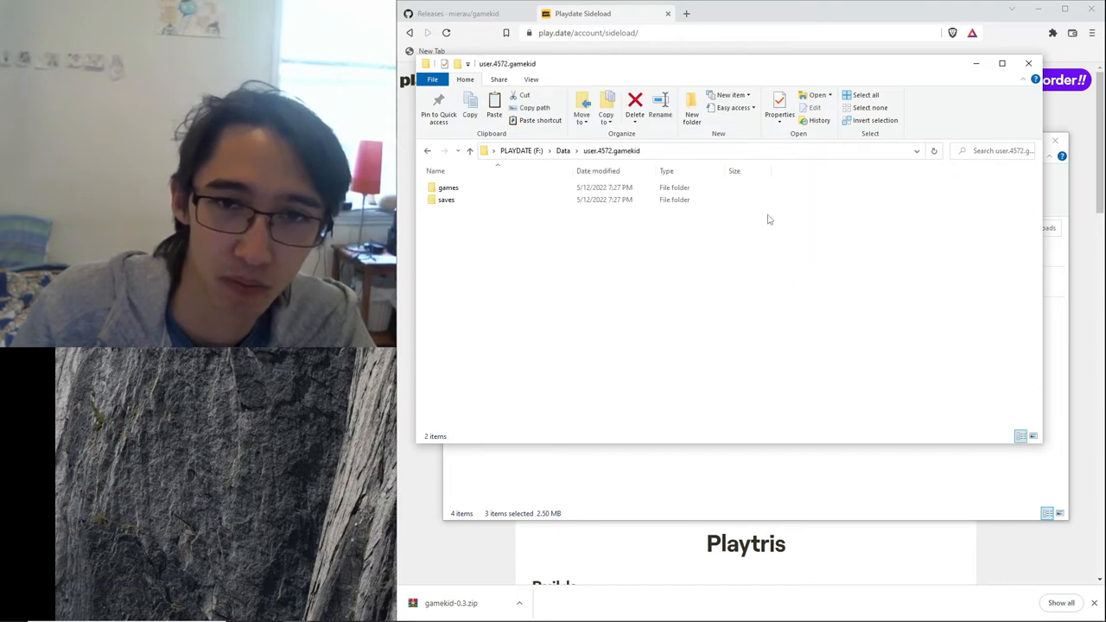
pyautogui.click(448, 187)
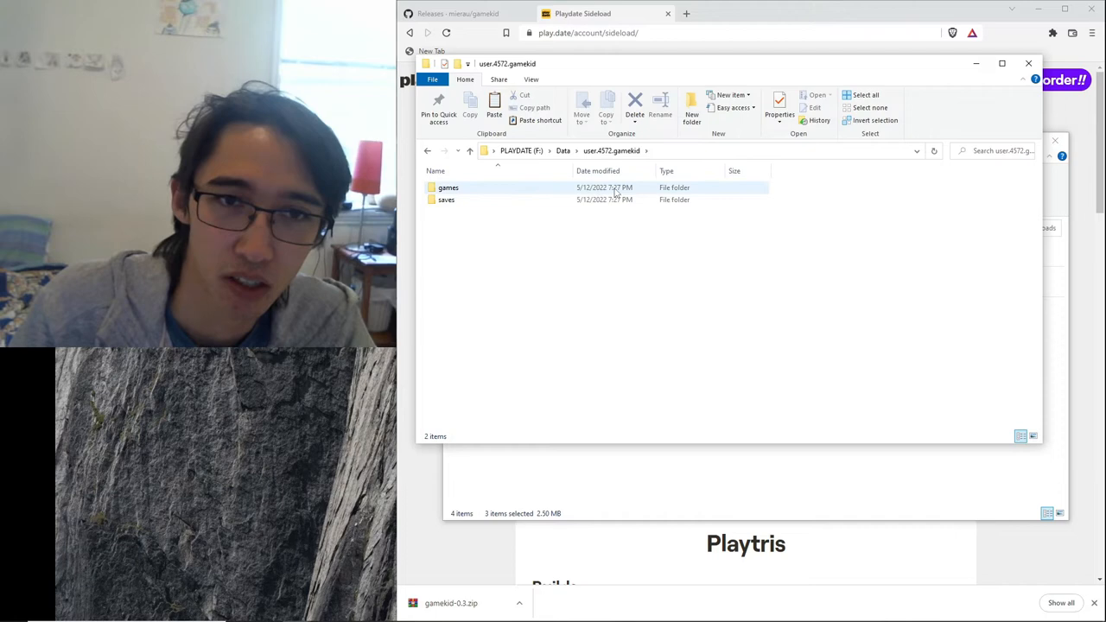
pyautogui.doubleClick(448, 187)
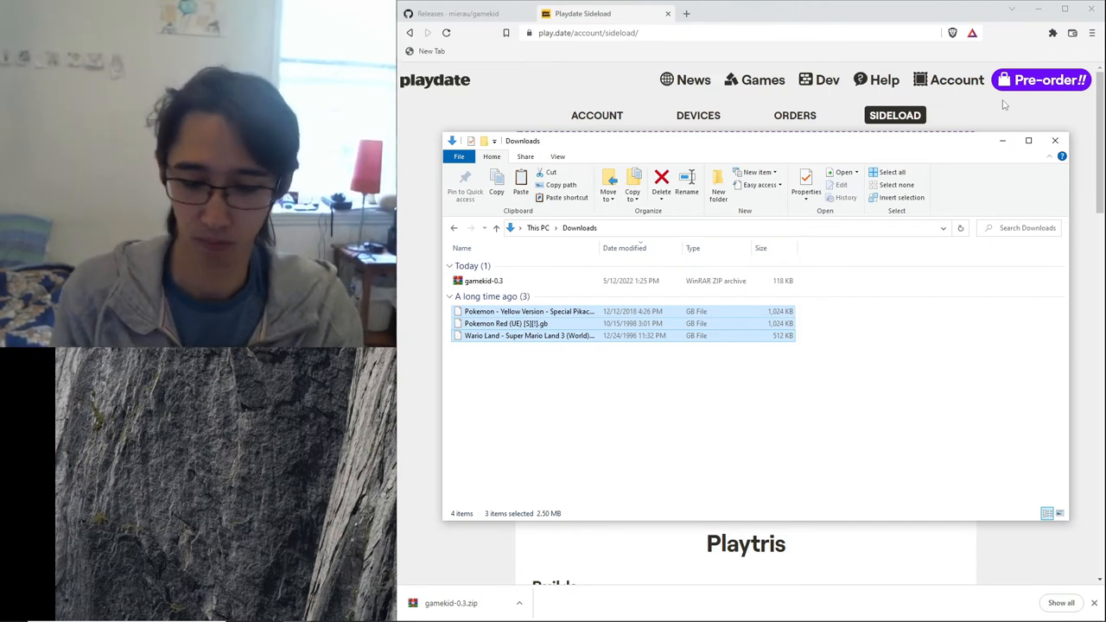
# - Search the Start menu for 'Mirror.exe' to reopen the Mirror app
pyautogui.click(14, 612)
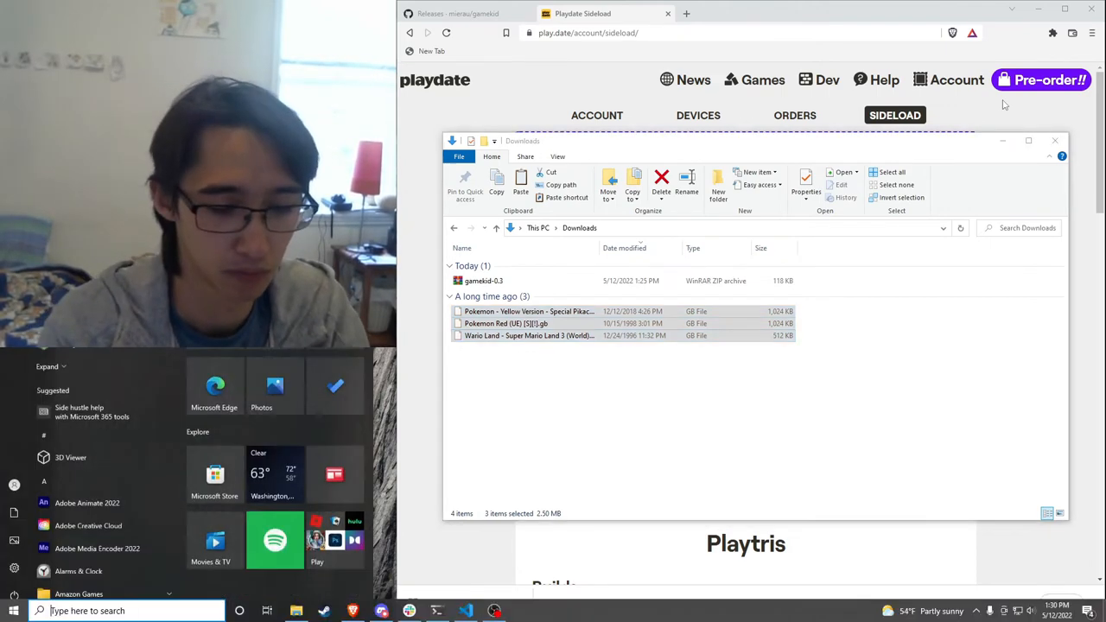
pyautogui.write('Mirror.exe')
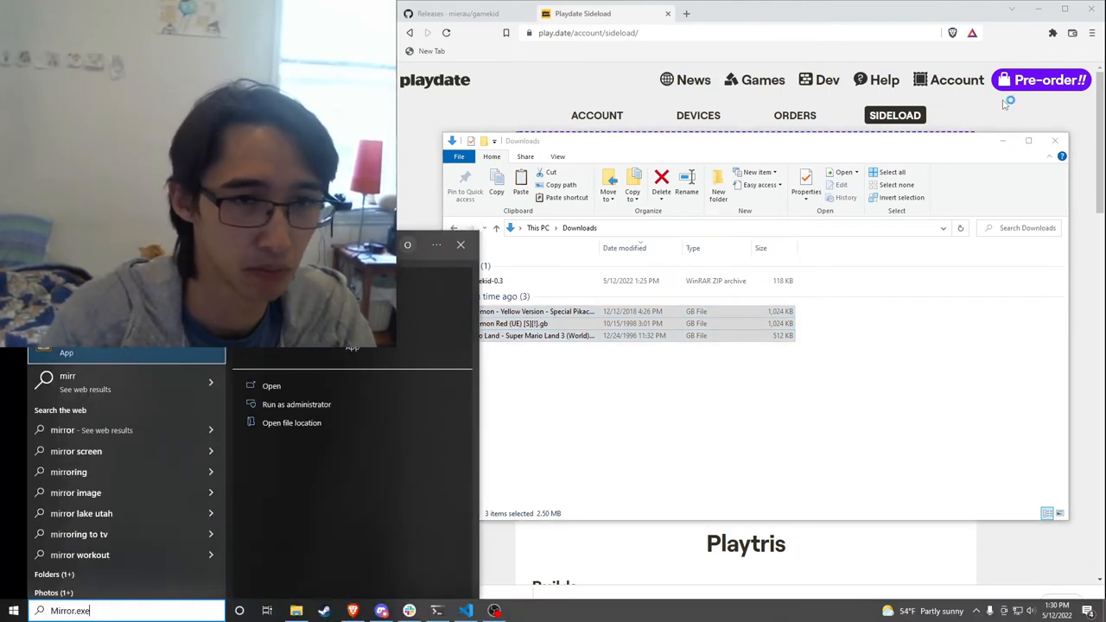